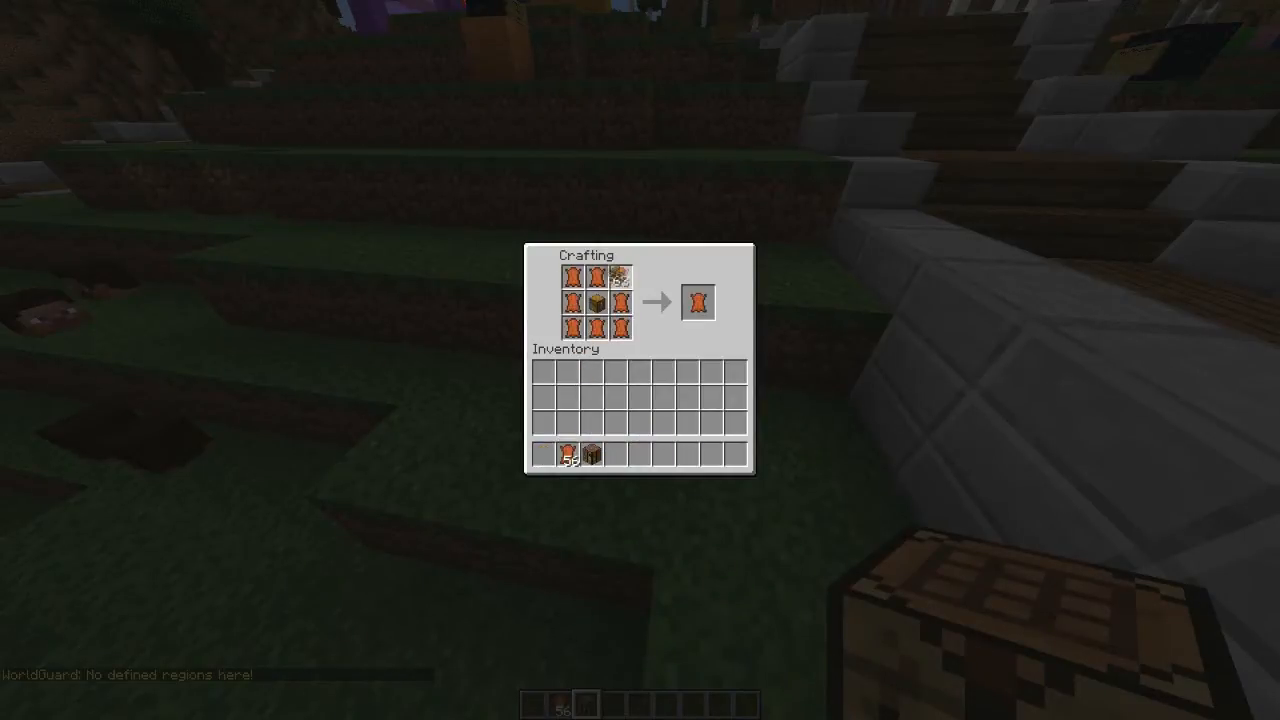
- Take the crafted backpack from the crafting output, then browse the creative inventory
{"action": "left_click", "coordinate": [697, 302]}
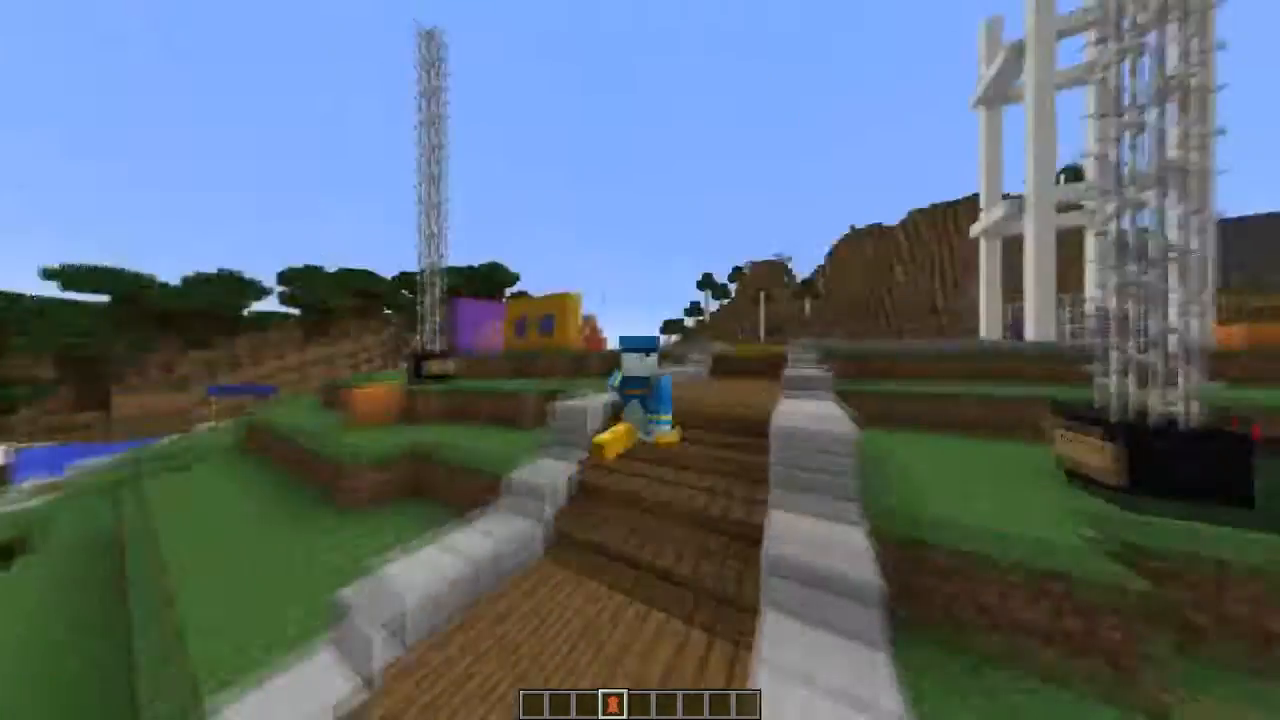
{"action": "key", "text": "e"}
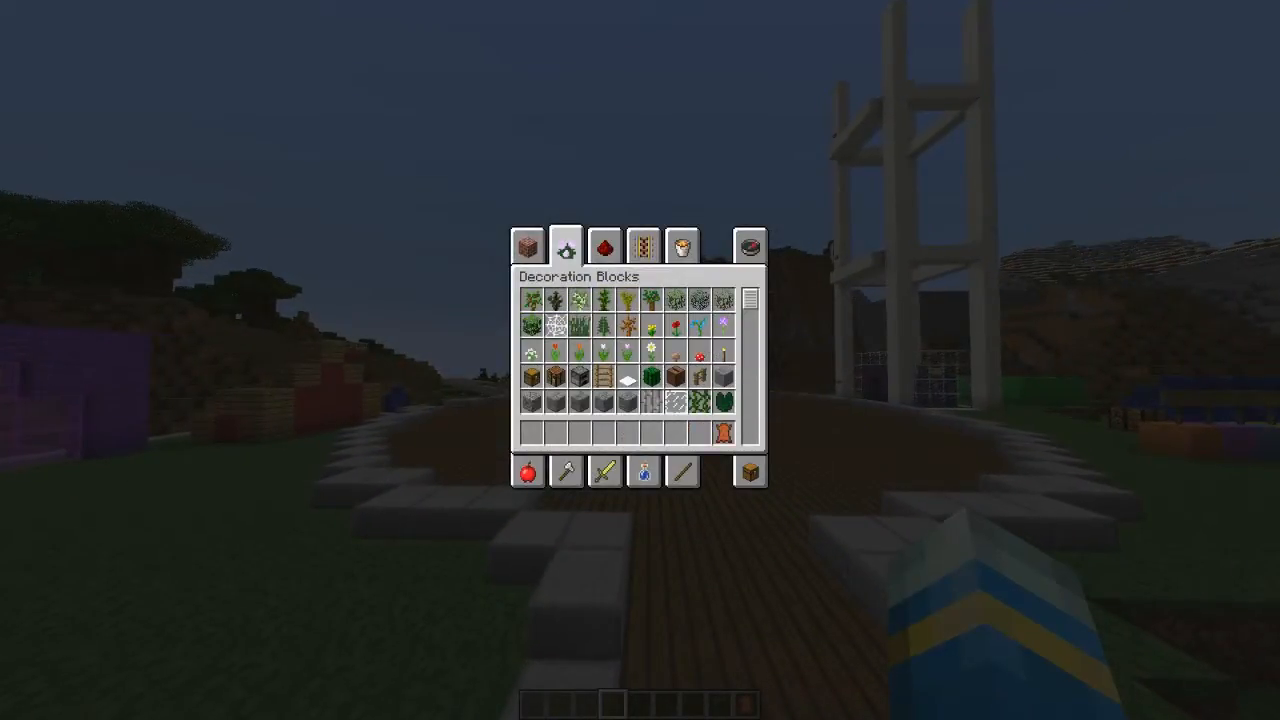
{"action": "key", "text": "Escape"}
{"action": "type", "text": "/"}
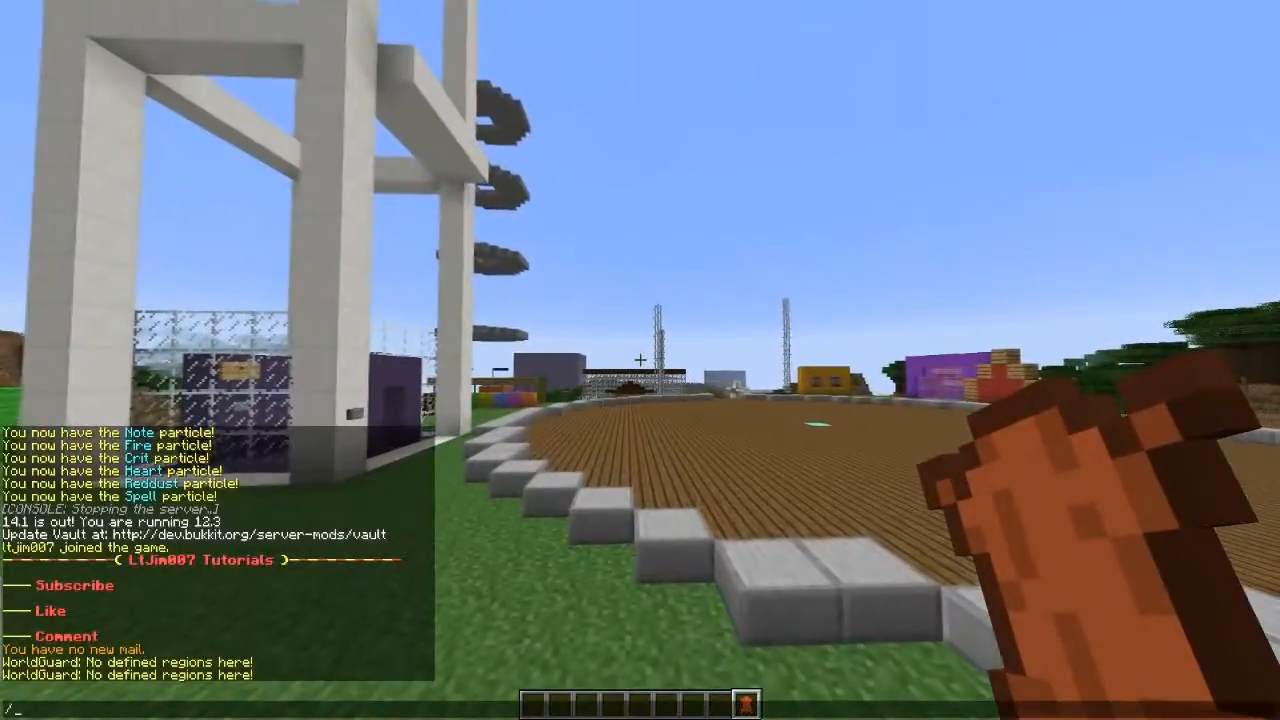
- Run /givebackpack for yourself and check the received backpack in the inventory
{"action": "type", "text": "givebac"}
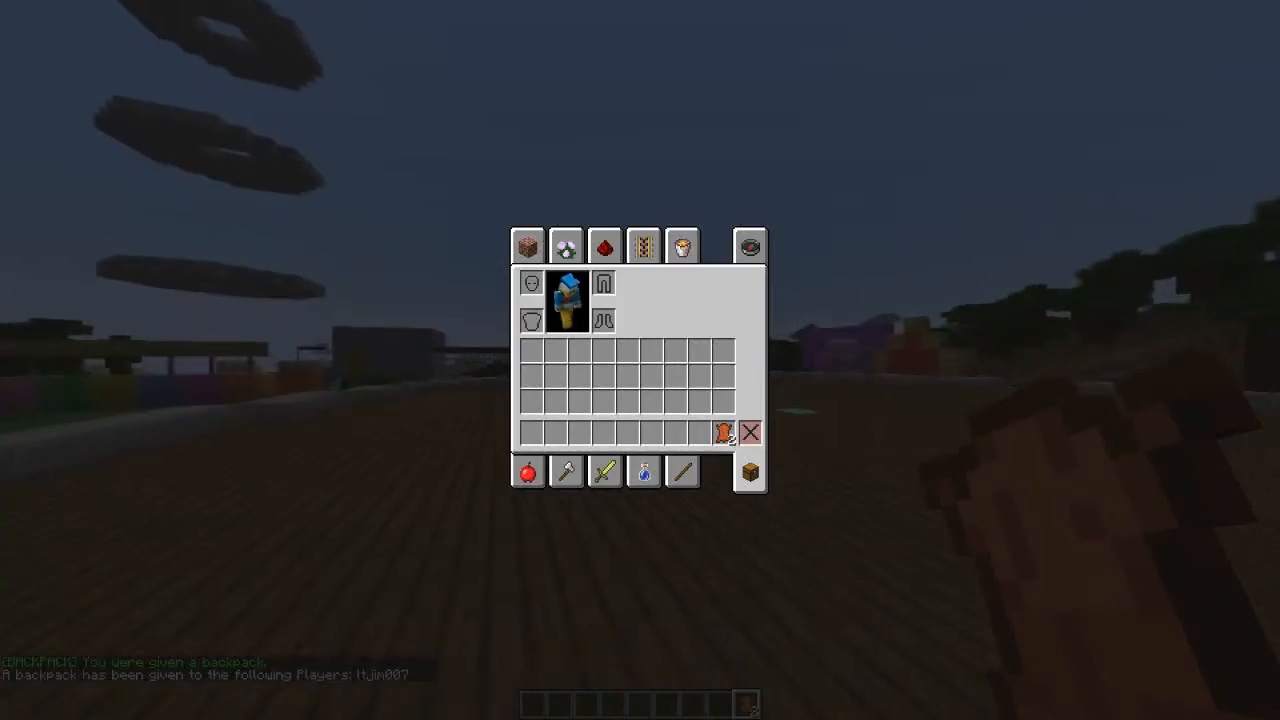
{"action": "left_click", "coordinate": [528, 246]}
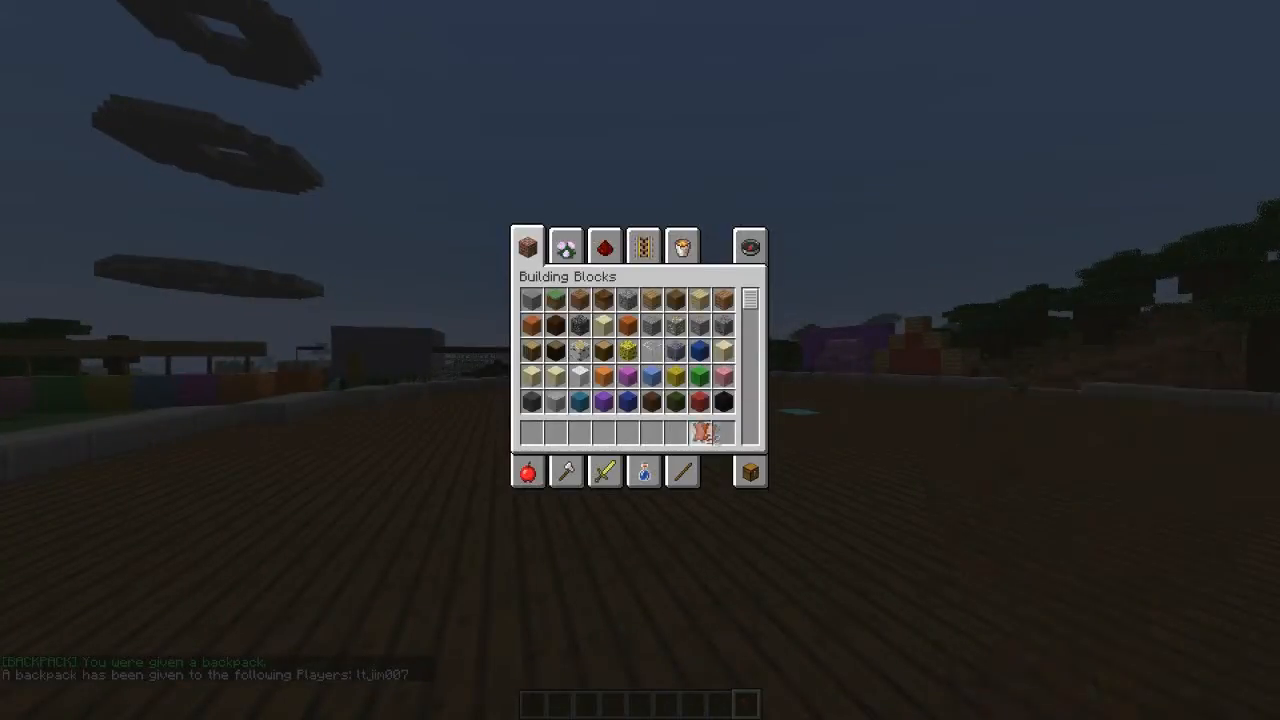
{"action": "key", "text": "Escape"}
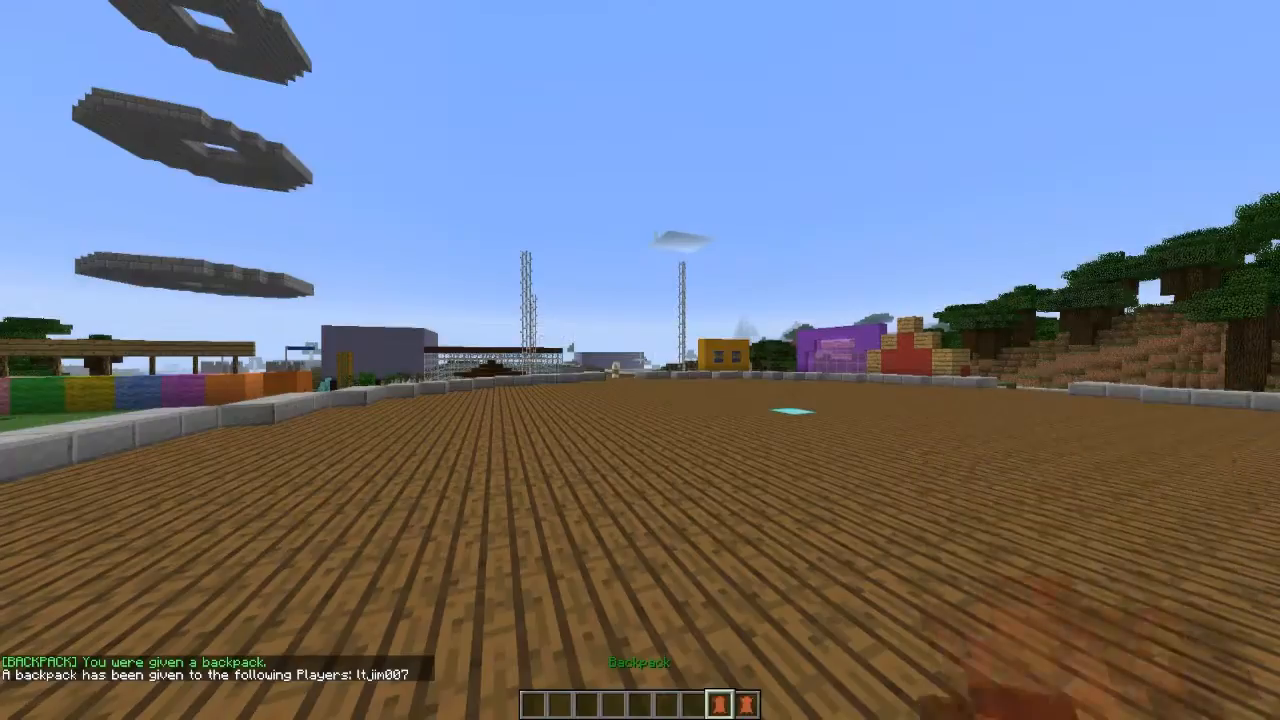
{"action": "mouse_move", "coordinate": [640, 360]}
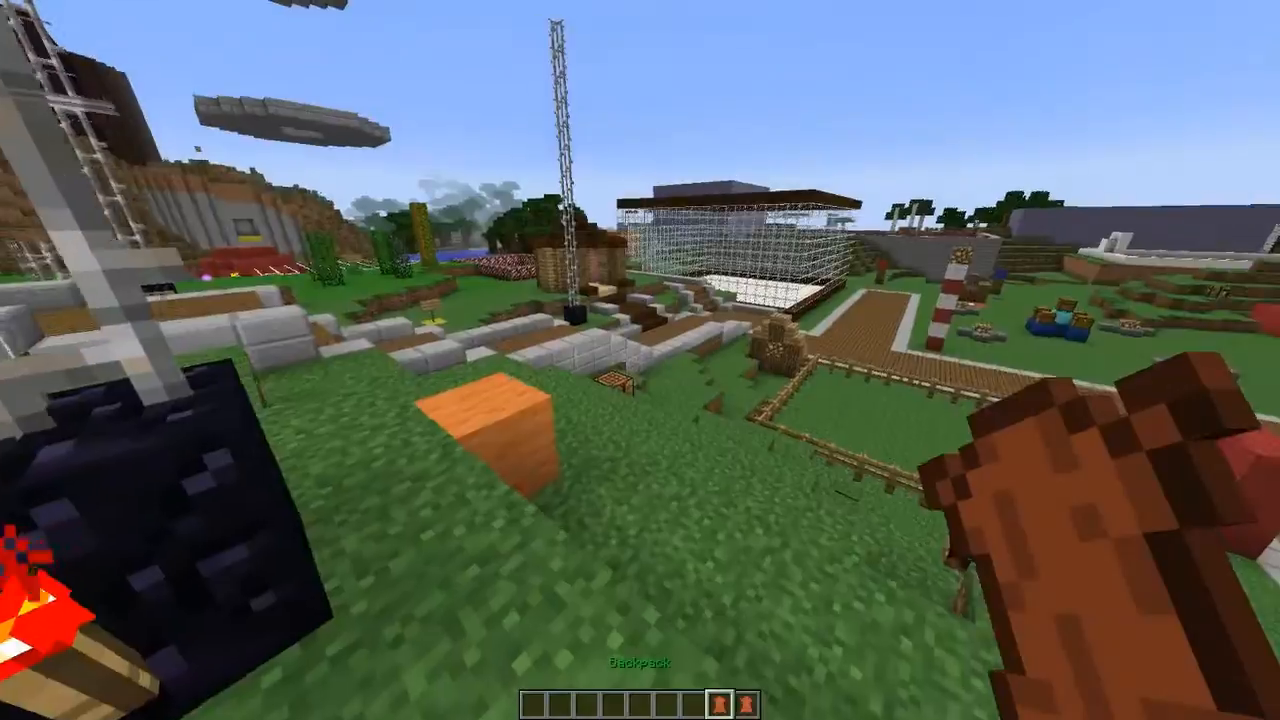
{"action": "mouse_move", "coordinate": [640, 360]}
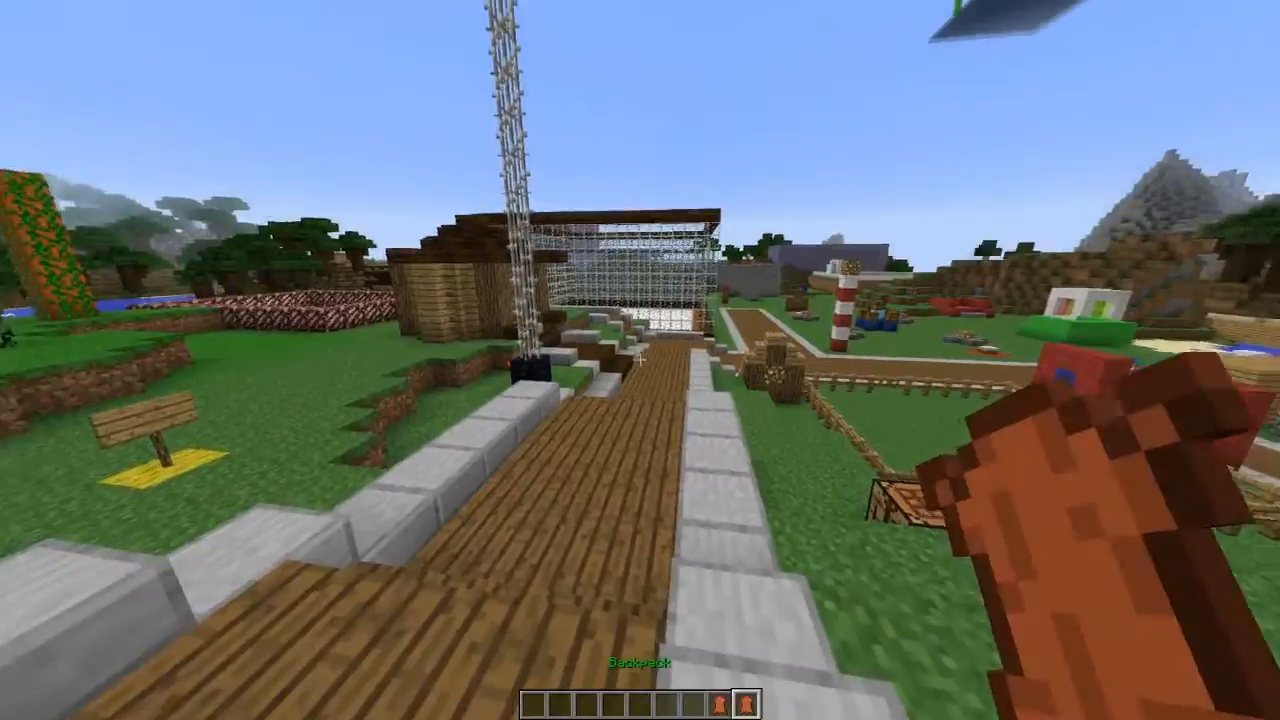
{"action": "key", "text": "e"}
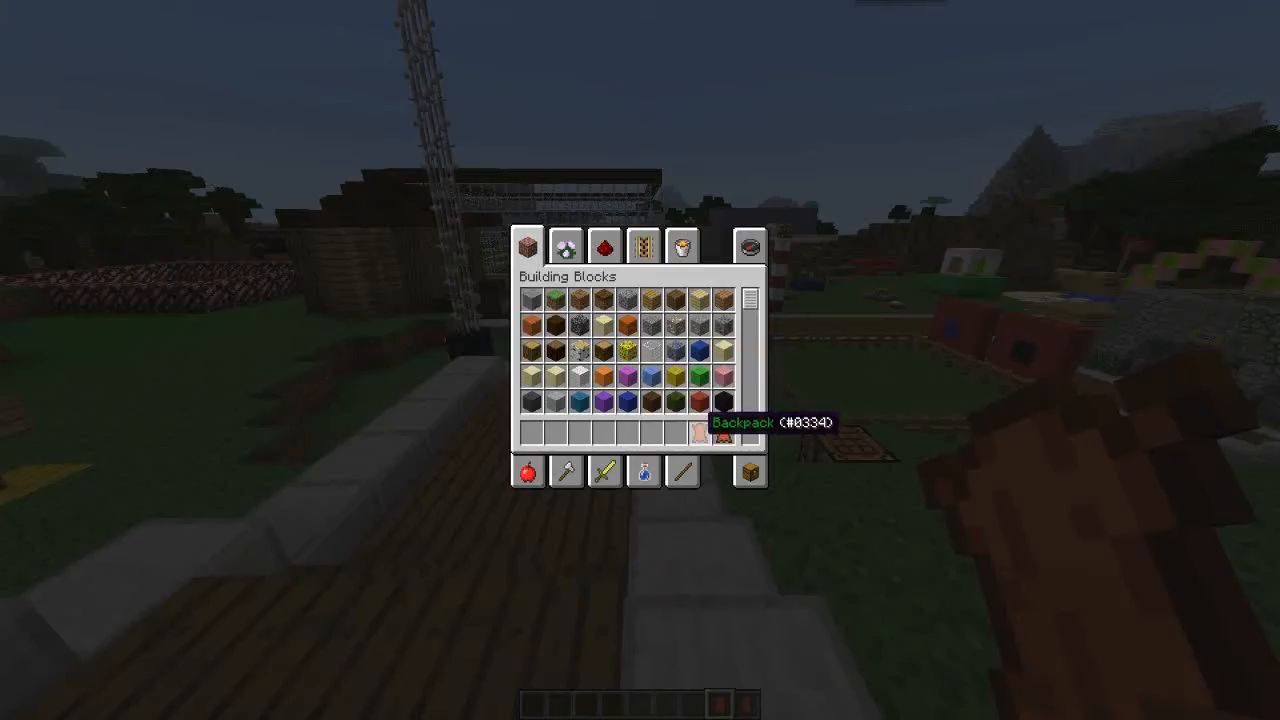
{"action": "key", "text": "Escape"}
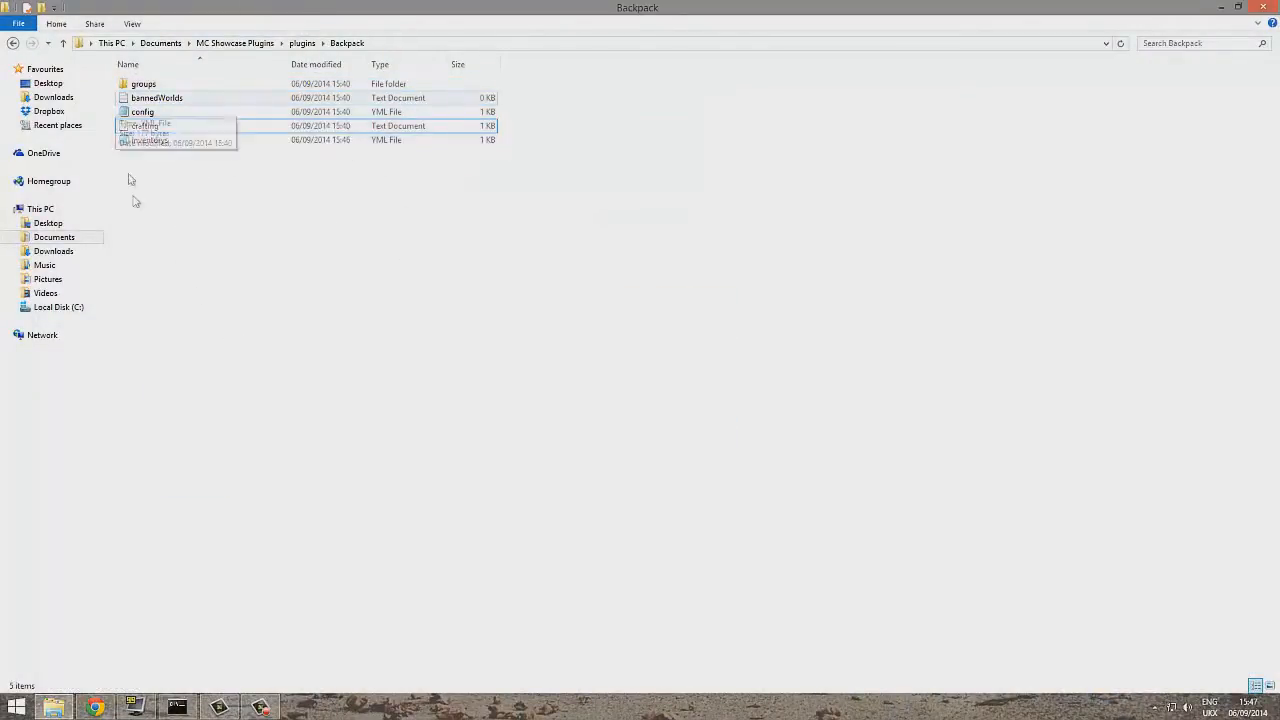
- Select the crafting file in the Backpack plugin folder and bring up its context menu
{"action": "left_click", "coordinate": [145, 125]}
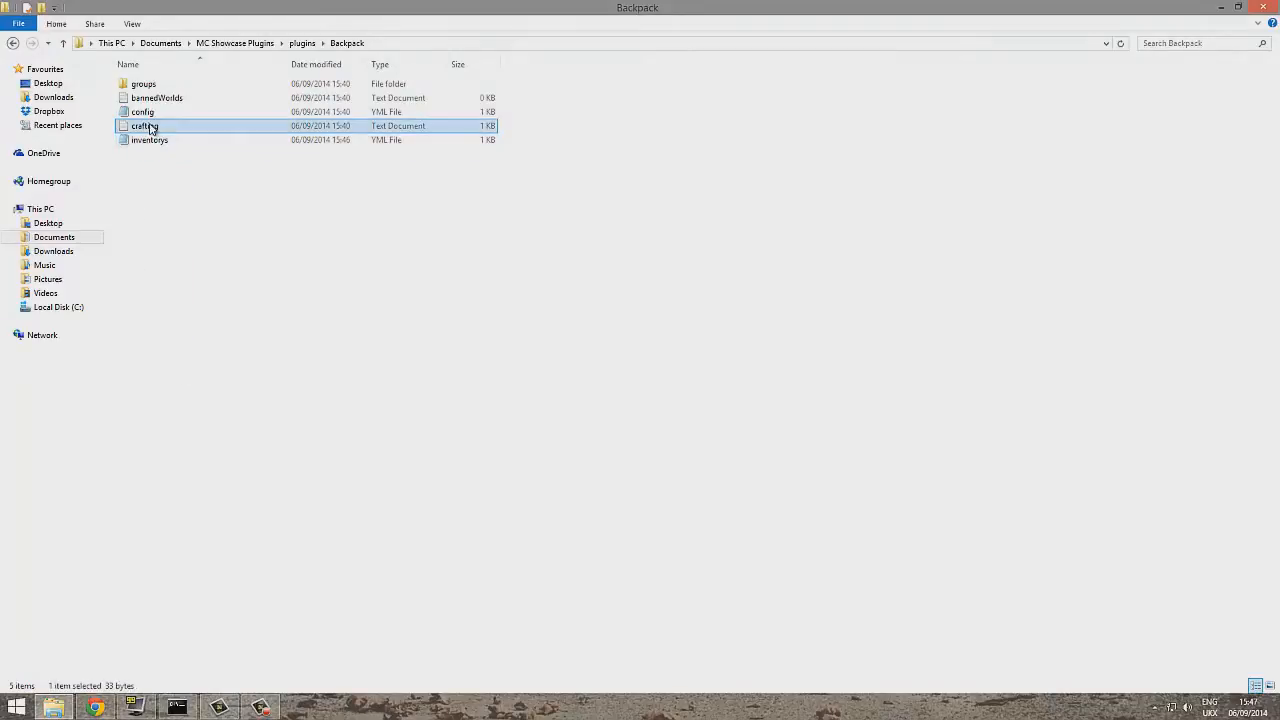
{"action": "right_click", "coordinate": [145, 125]}
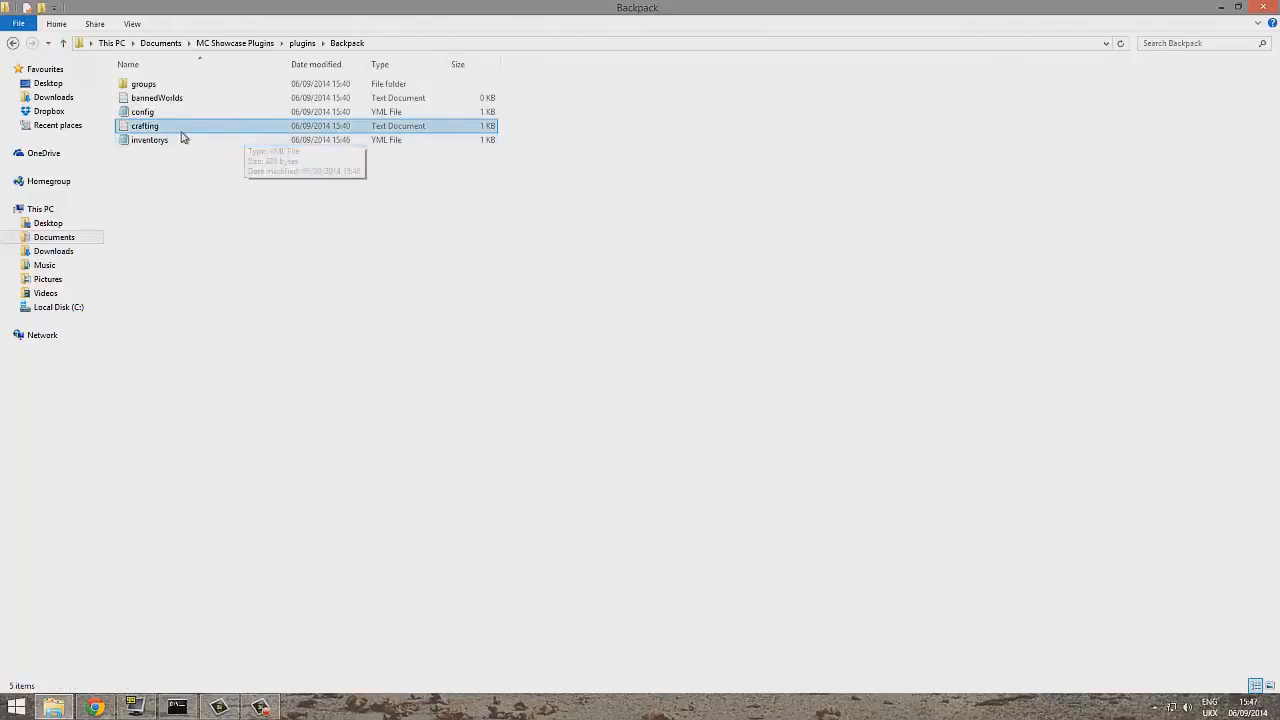
- Edit crafting.txt to a leather-and-chest CLC/CCC/CLC recipe and close Notepad
{"action": "double_click", "coordinate": [145, 125]}
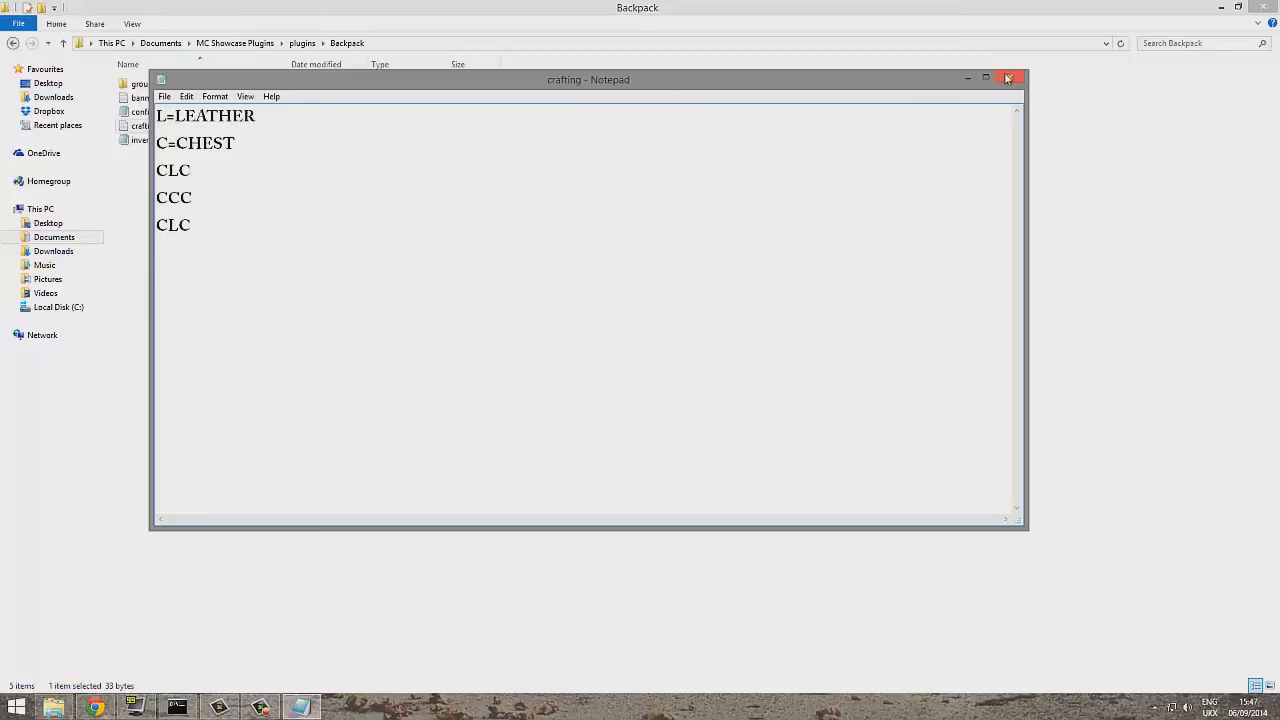
{"action": "left_click", "coordinate": [1008, 79]}
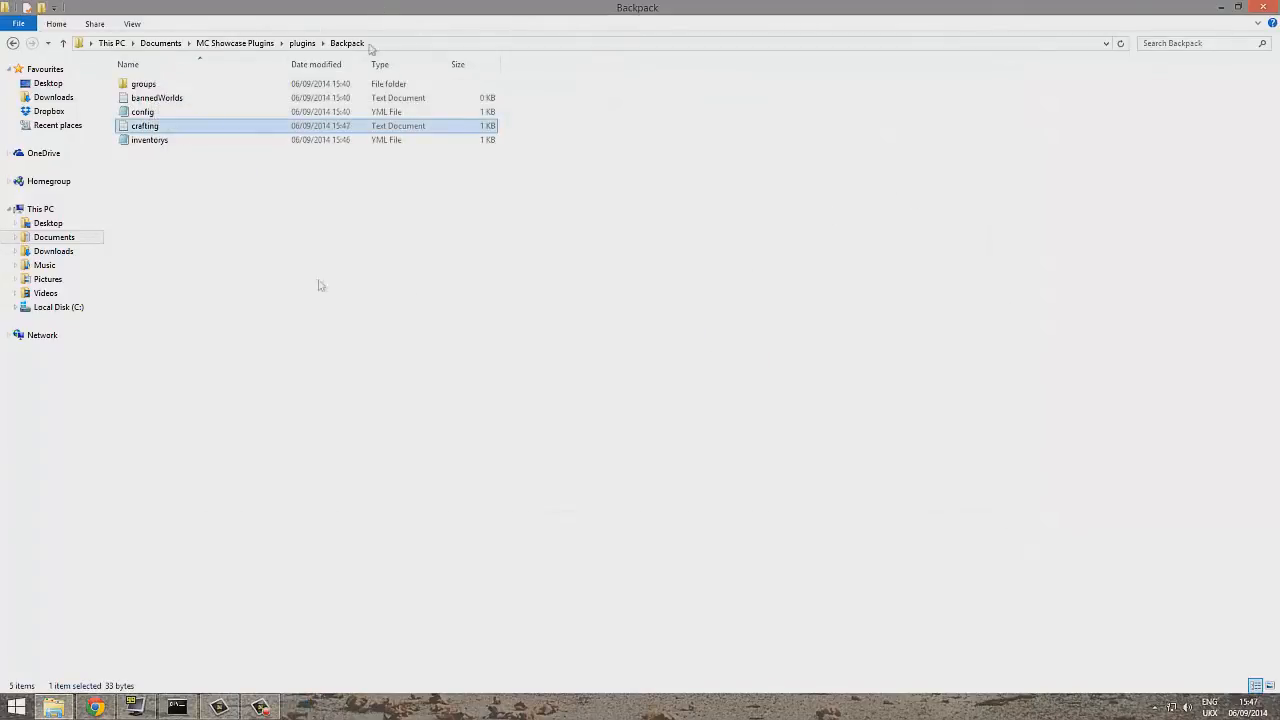
- Open config.yml in Notepad++ through its right-click Edit with Notepad++ option
{"action": "left_click", "coordinate": [149, 139]}
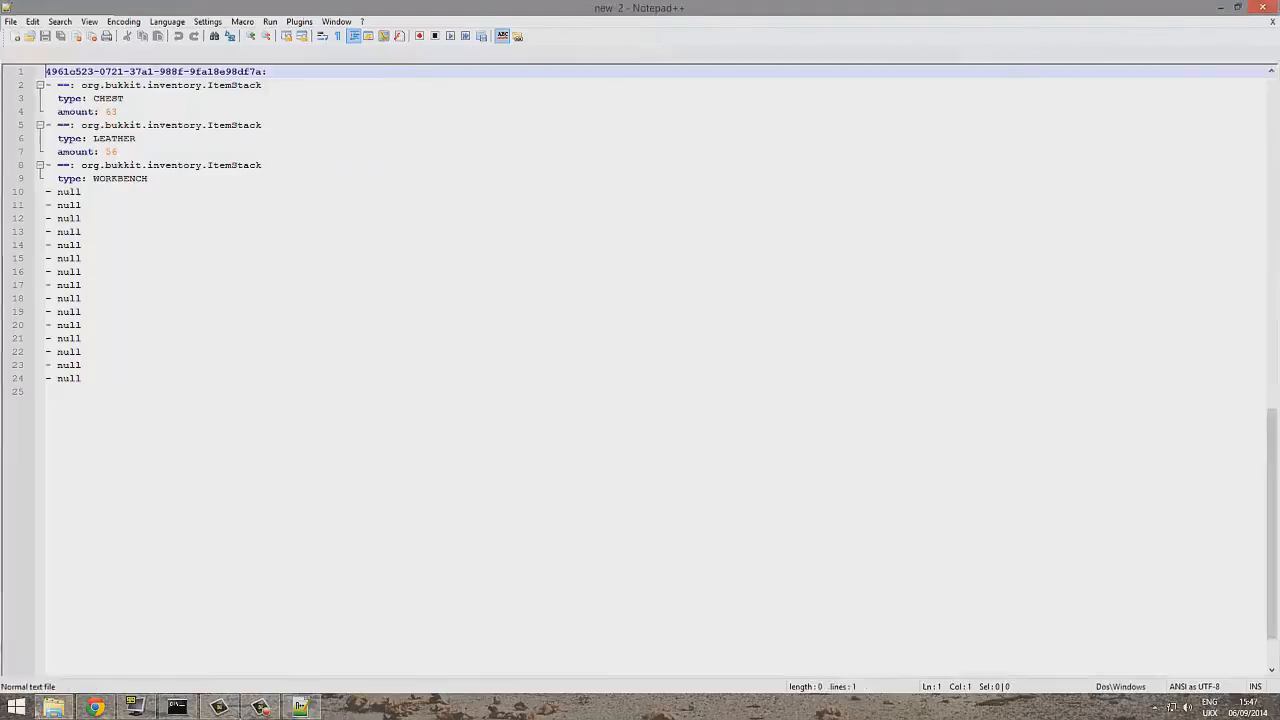
{"action": "right_click", "coordinate": [141, 111]}
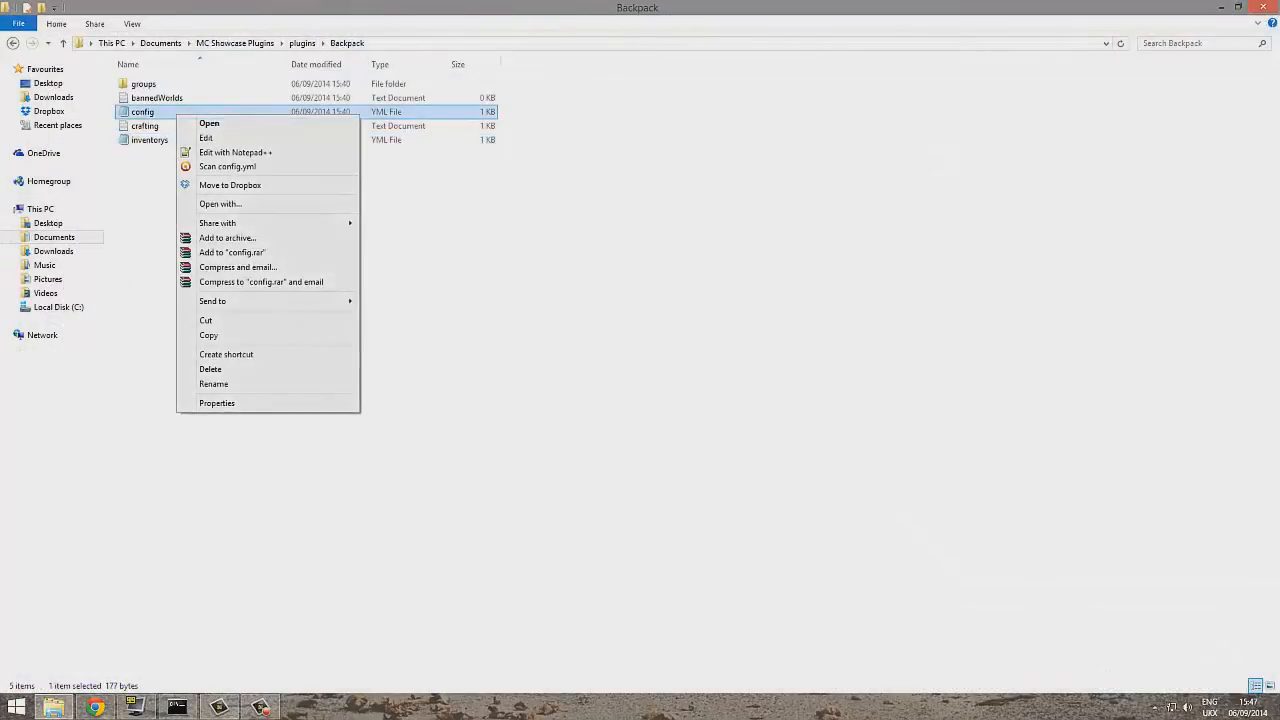
{"action": "left_click", "coordinate": [235, 152]}
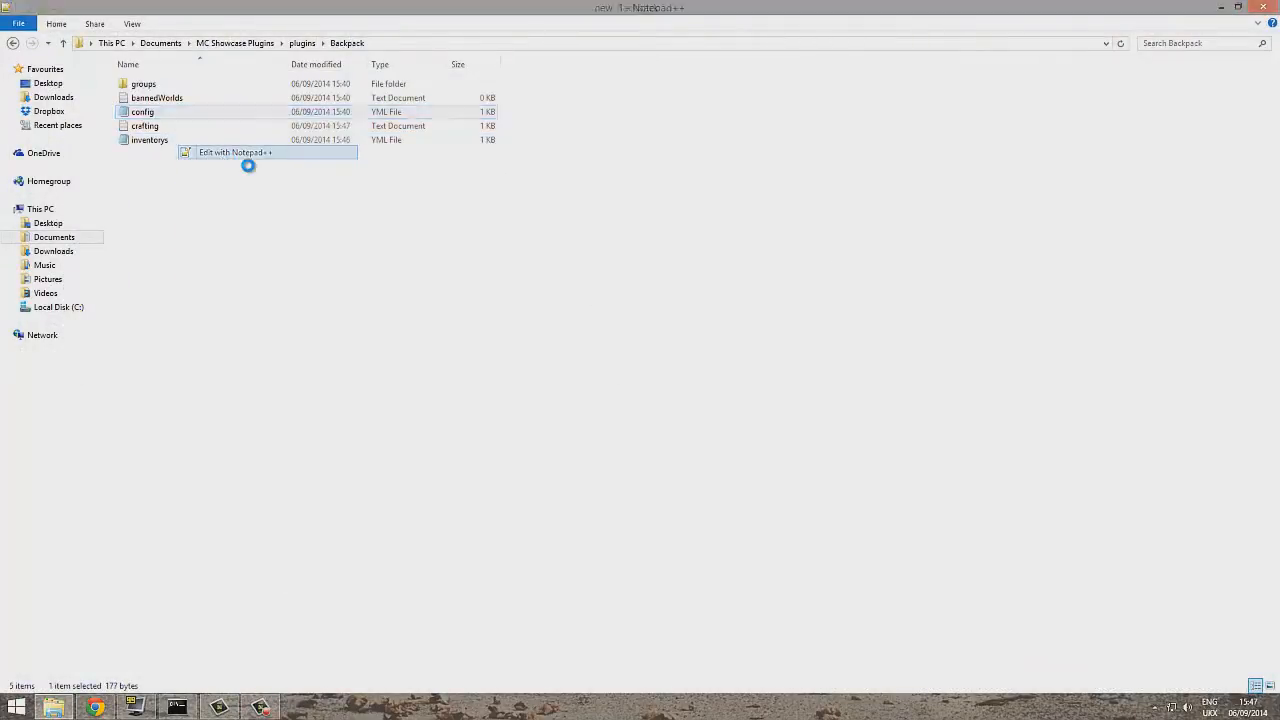
- Set BackPackColor to 4 and change the material from LEATHER to DIAMOND
{"action": "left_click", "coordinate": [234, 152]}
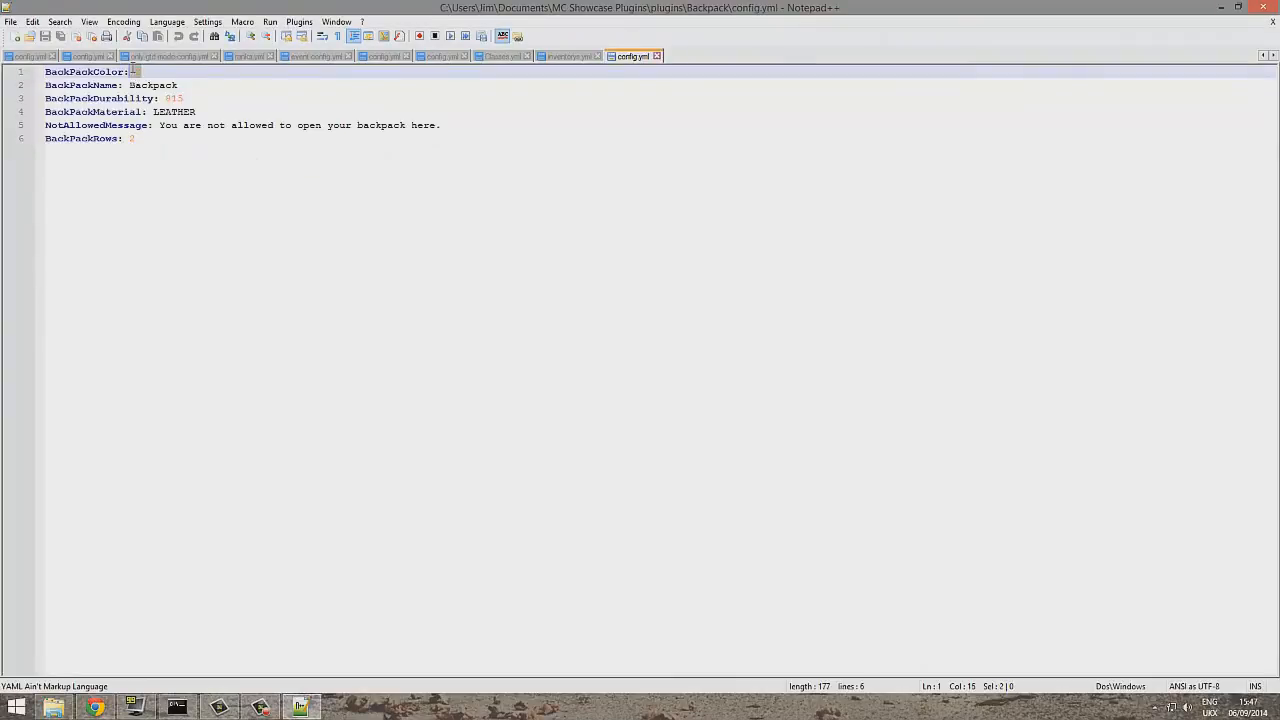
{"action": "type", "text": "4"}
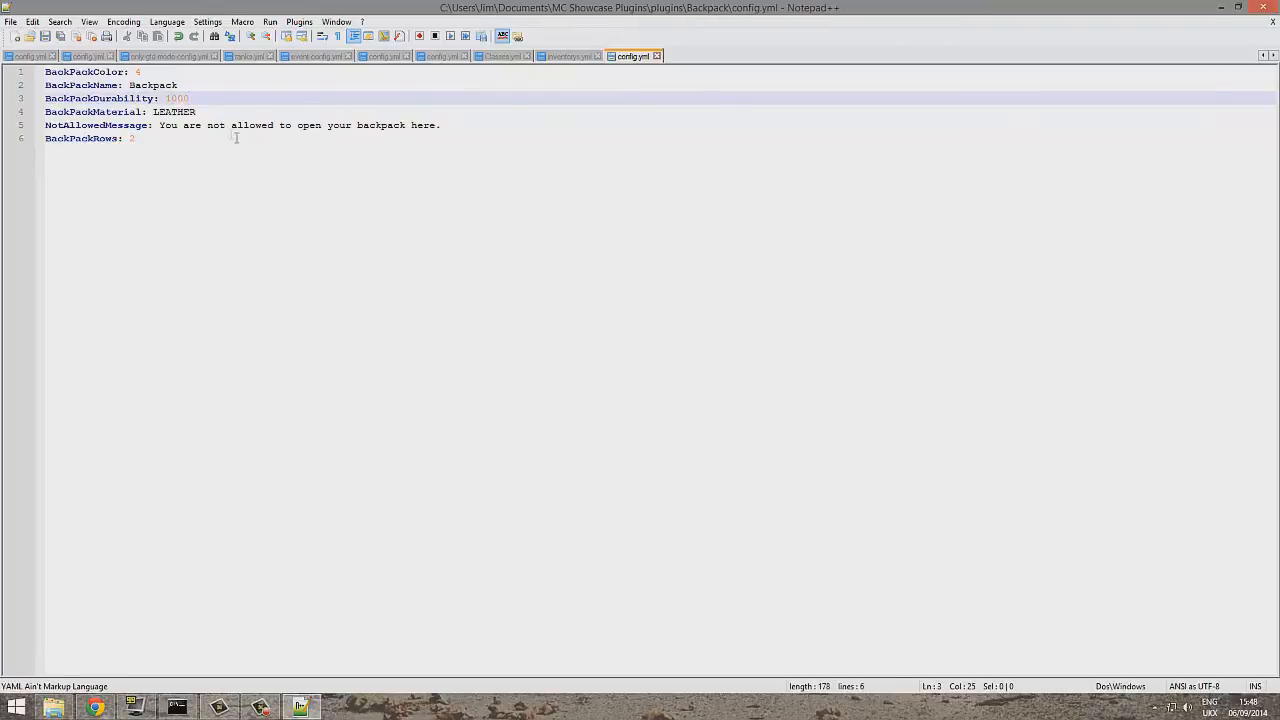
{"action": "double_click", "coordinate": [175, 111]}
{"action": "type", "text": "DIAMO"}
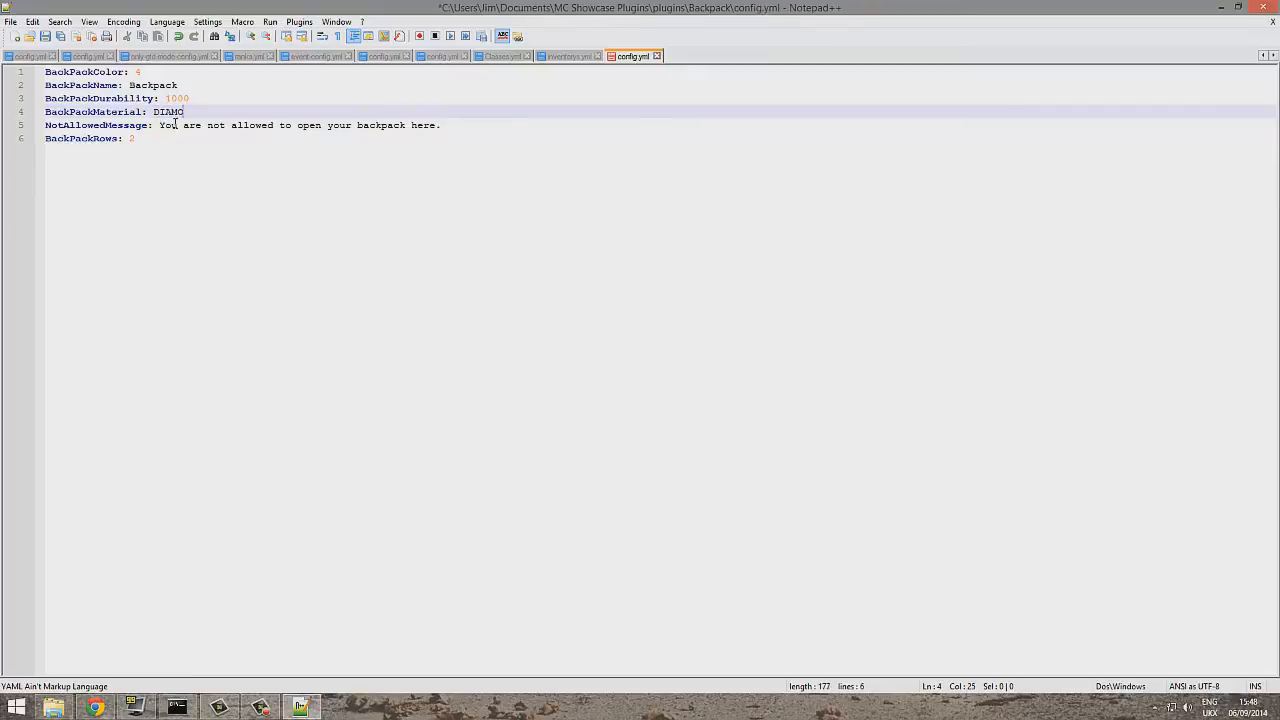
{"action": "type", "text": "ND"}
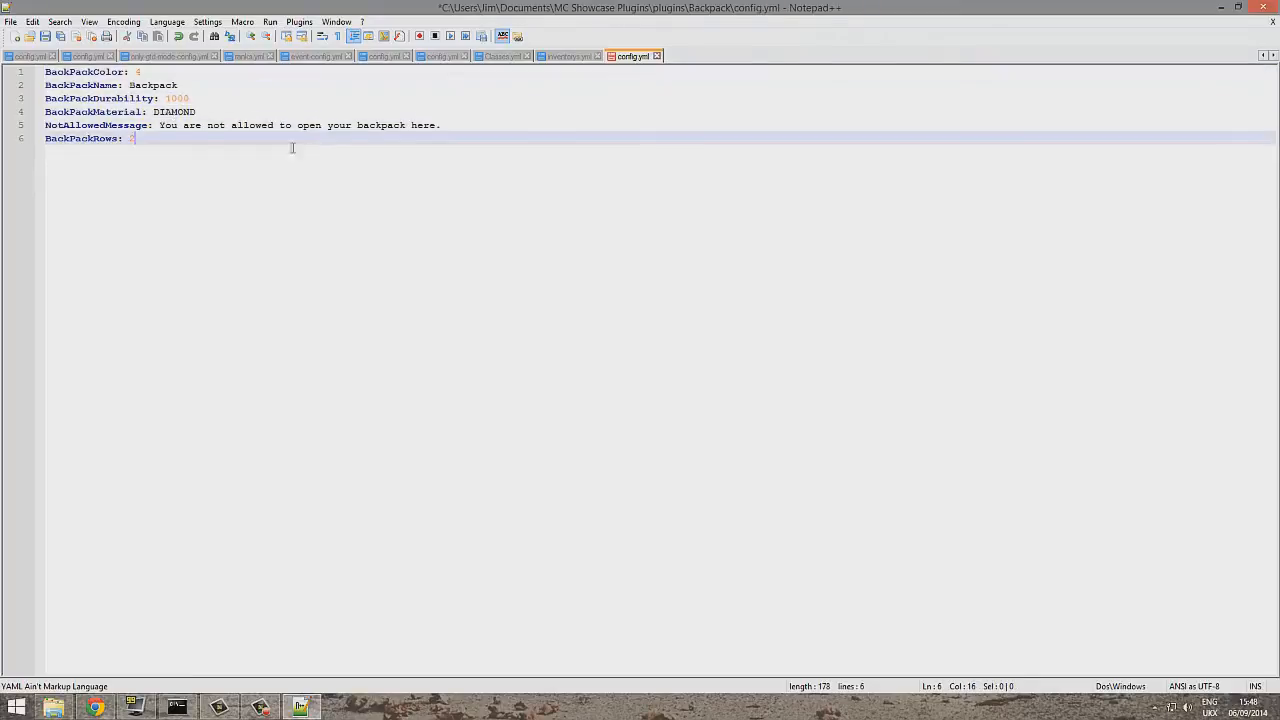
- Replace the BackPackRows value with 10
{"action": "left_click", "coordinate": [440, 125]}
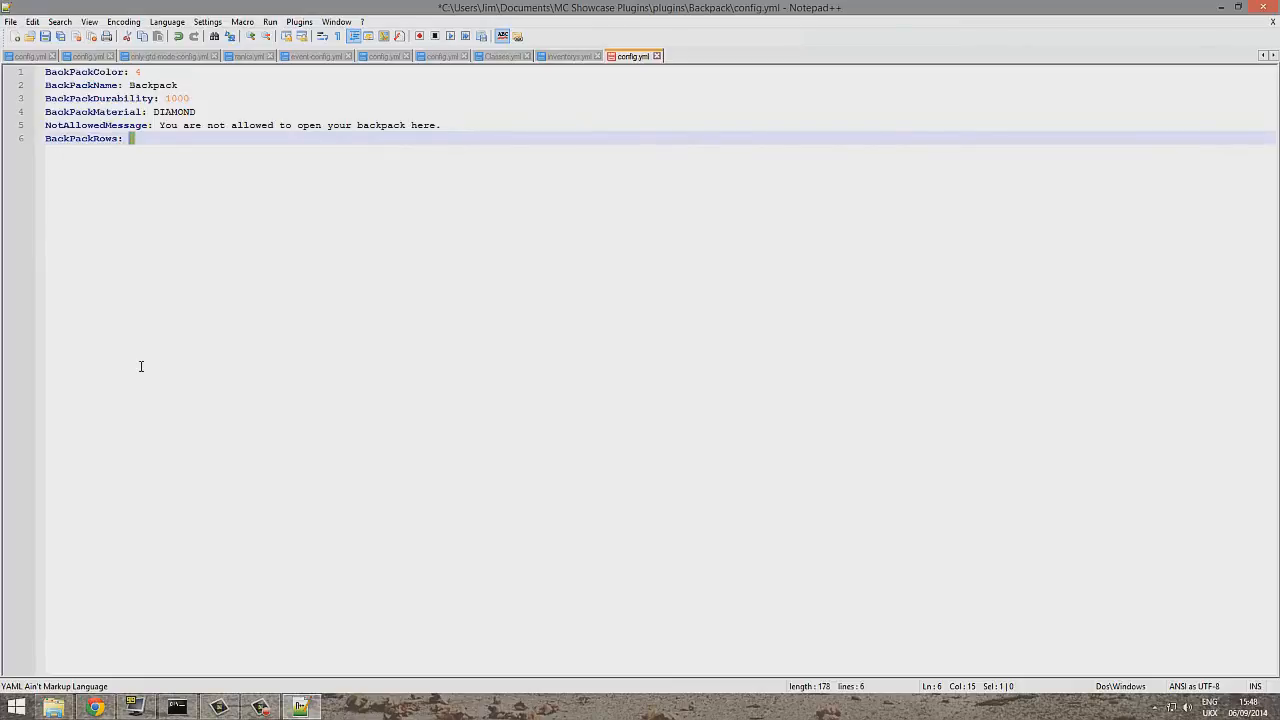
{"action": "key", "text": "backspace"}
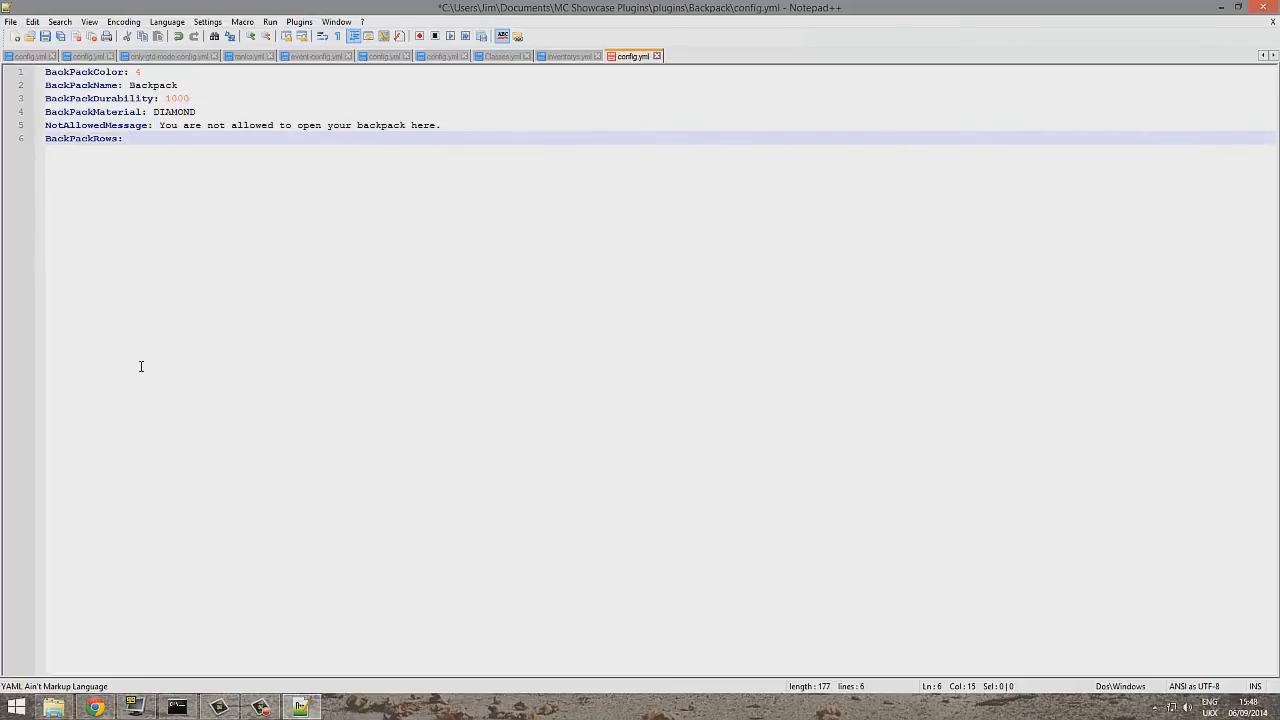
{"action": "left_click", "coordinate": [127, 138]}
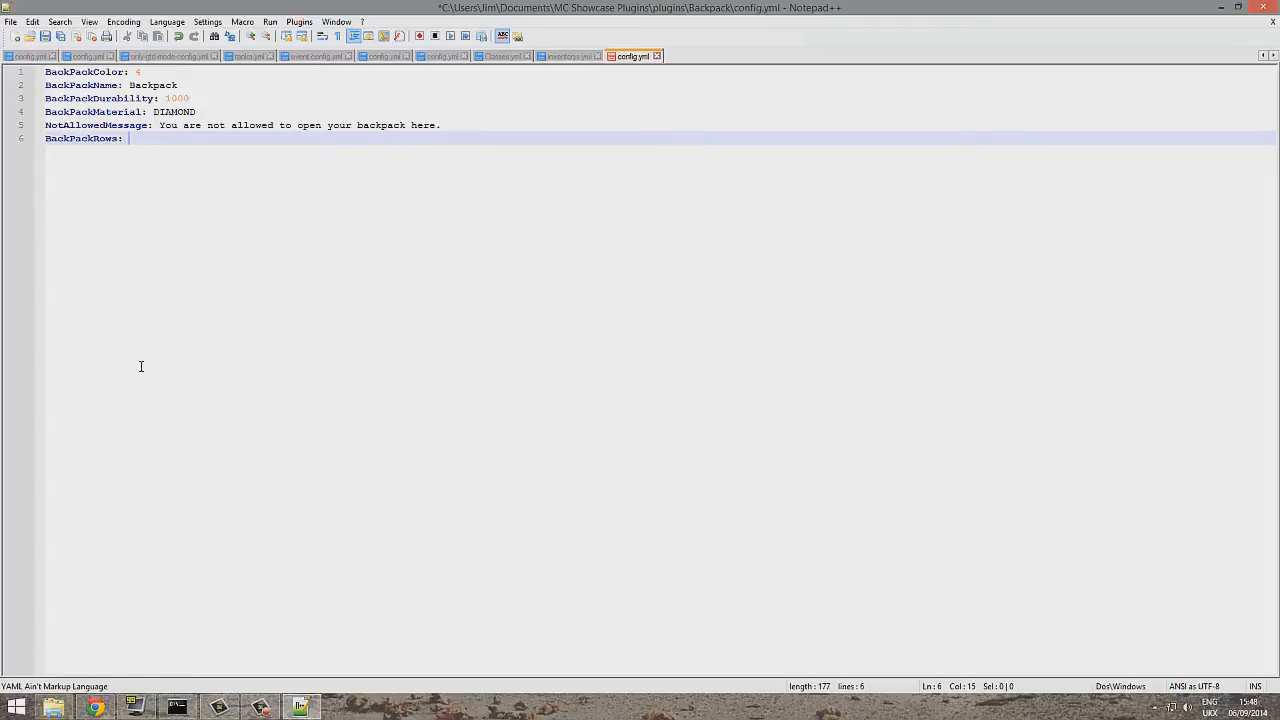
{"action": "type", "text": "10"}
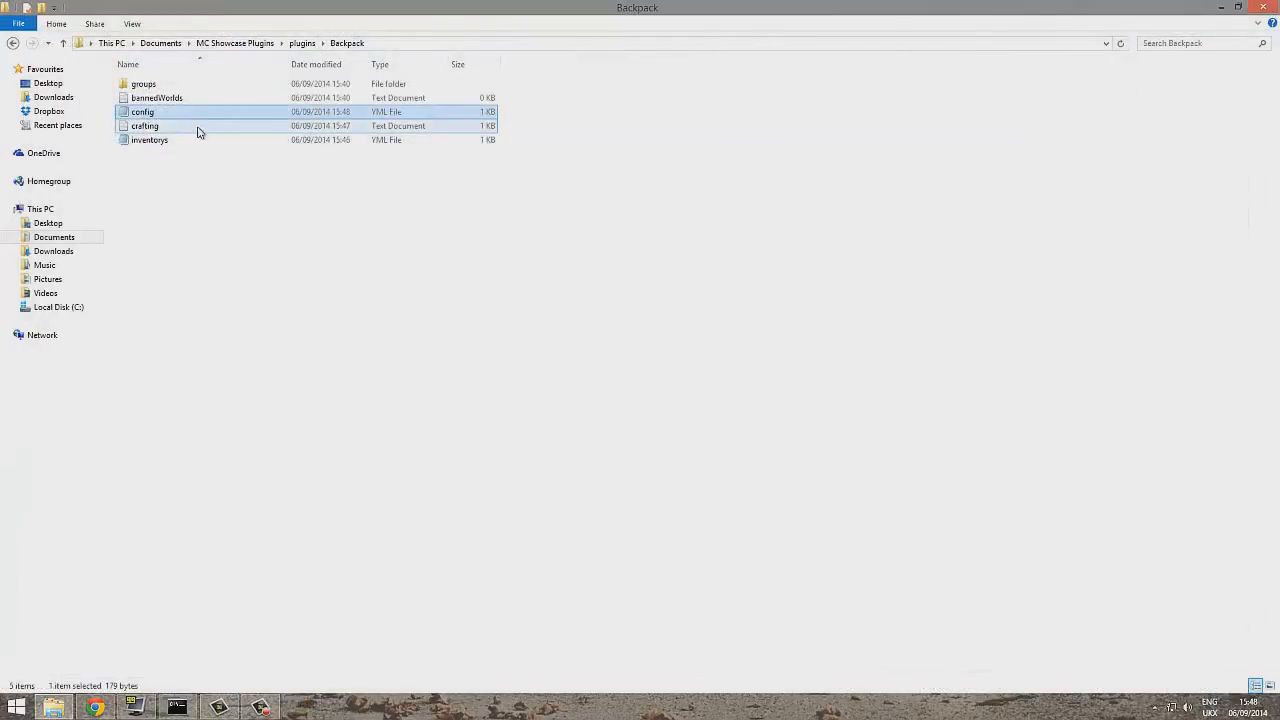
- Add world2 to bannedWorlds.txt, close it, and open the empty groups folder
{"action": "double_click", "coordinate": [156, 97]}
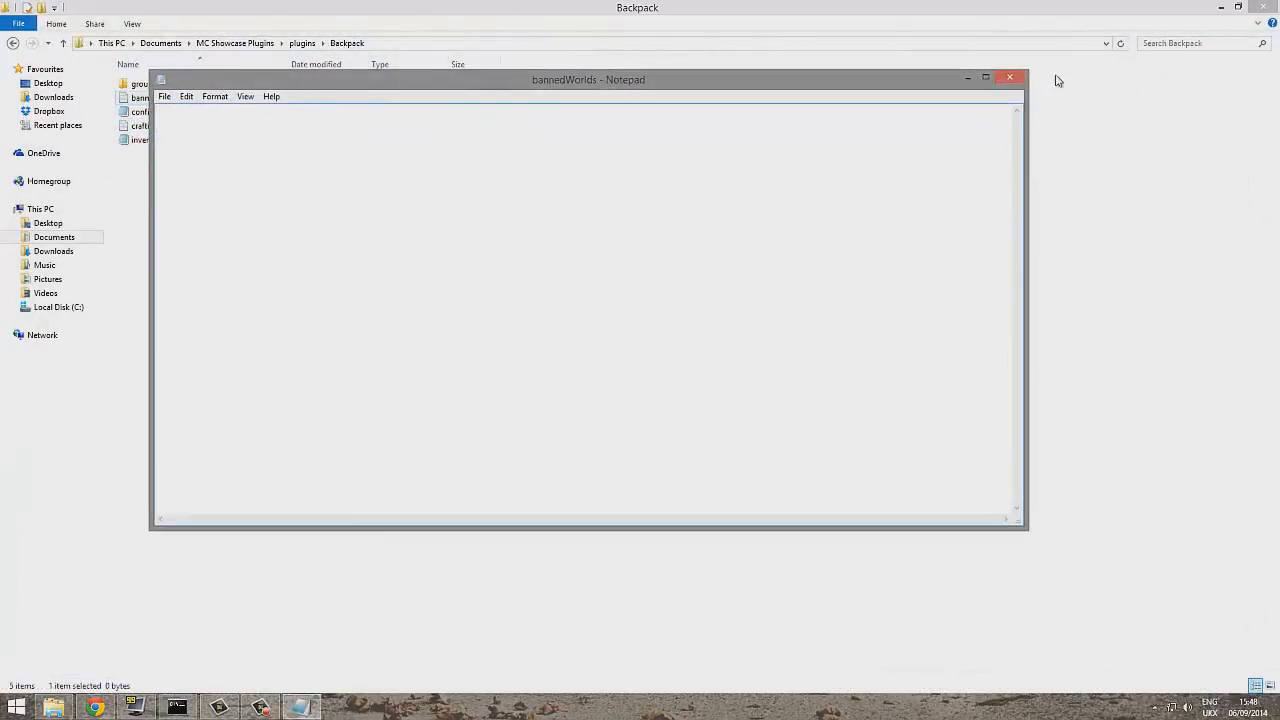
{"action": "type", "text": "world2"}
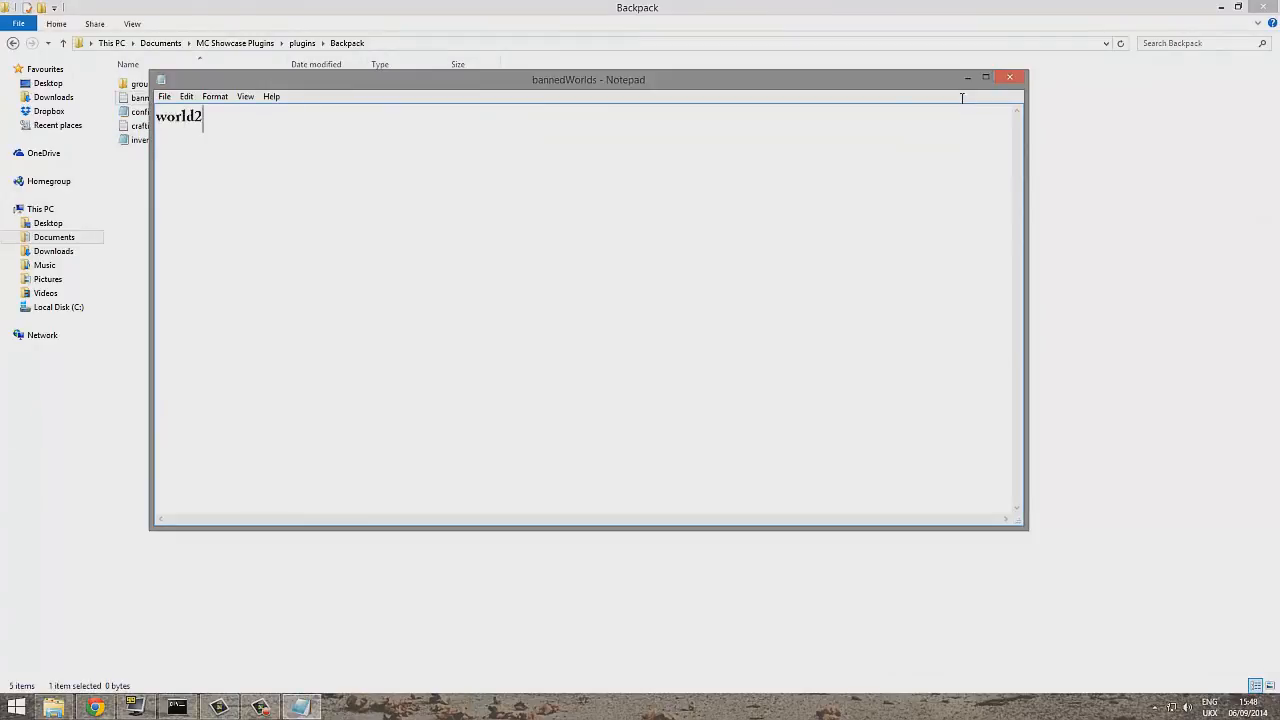
{"action": "left_click", "coordinate": [1009, 77]}
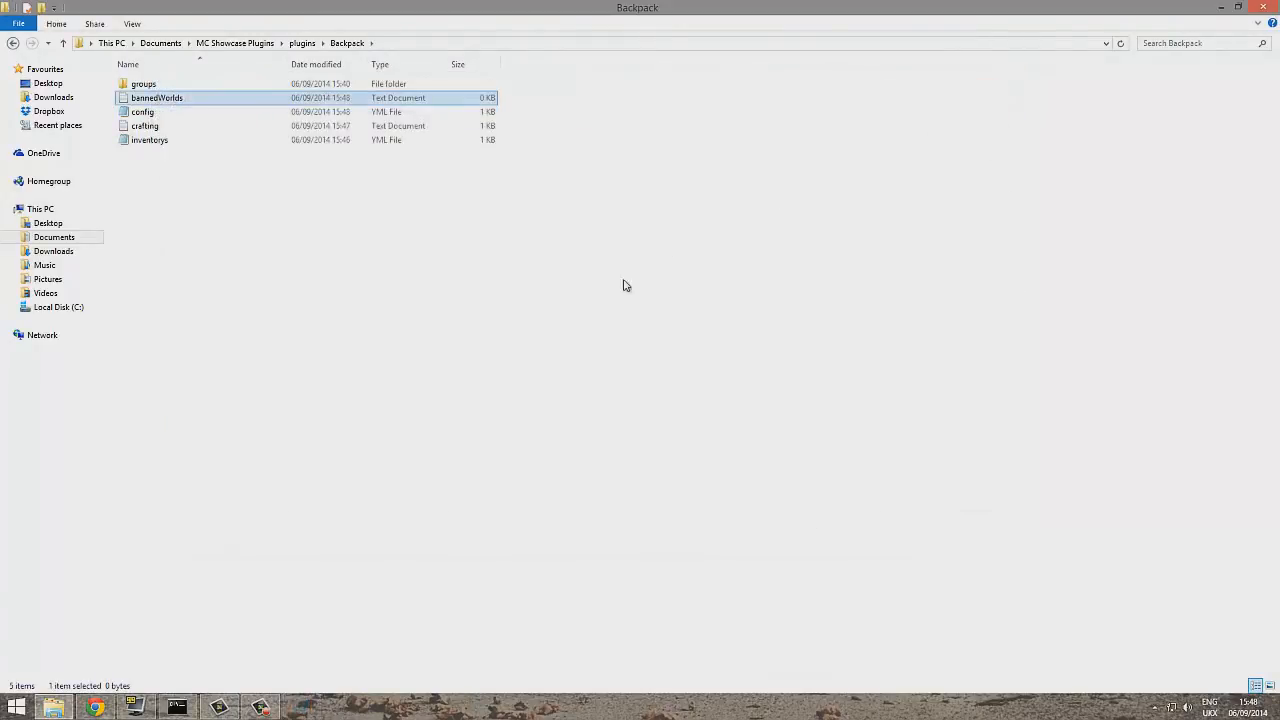
{"action": "double_click", "coordinate": [143, 83]}
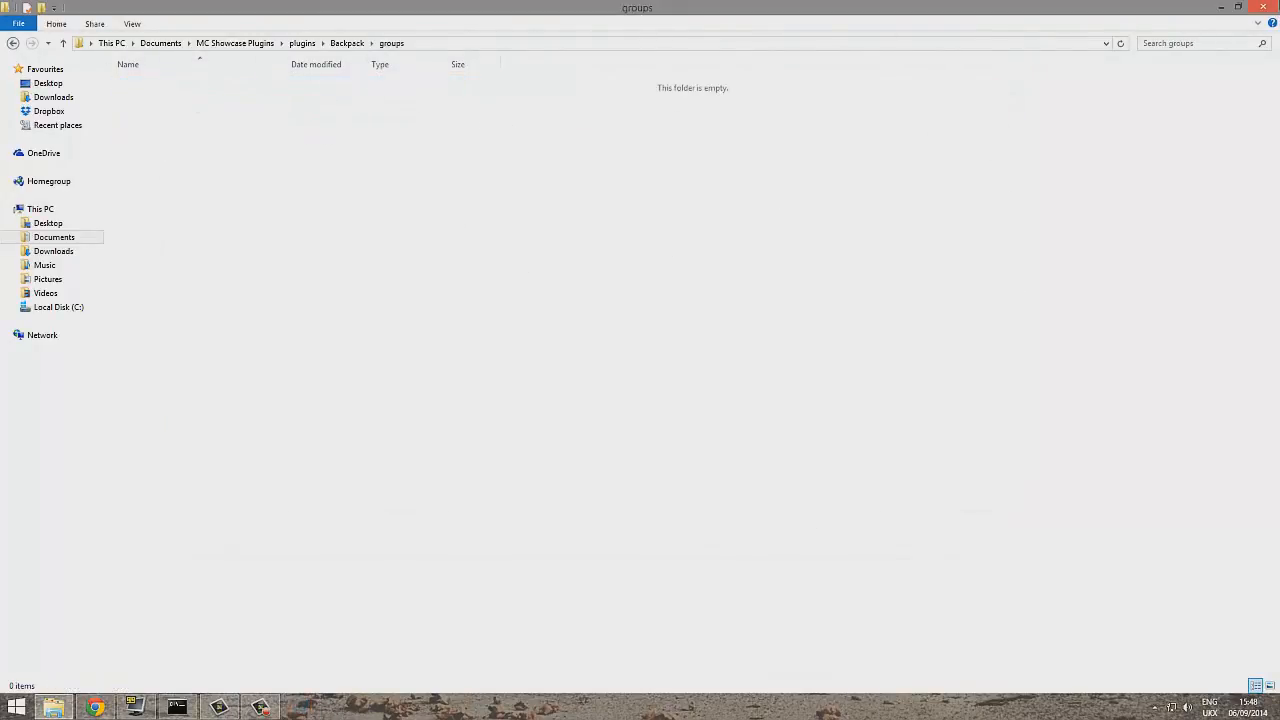